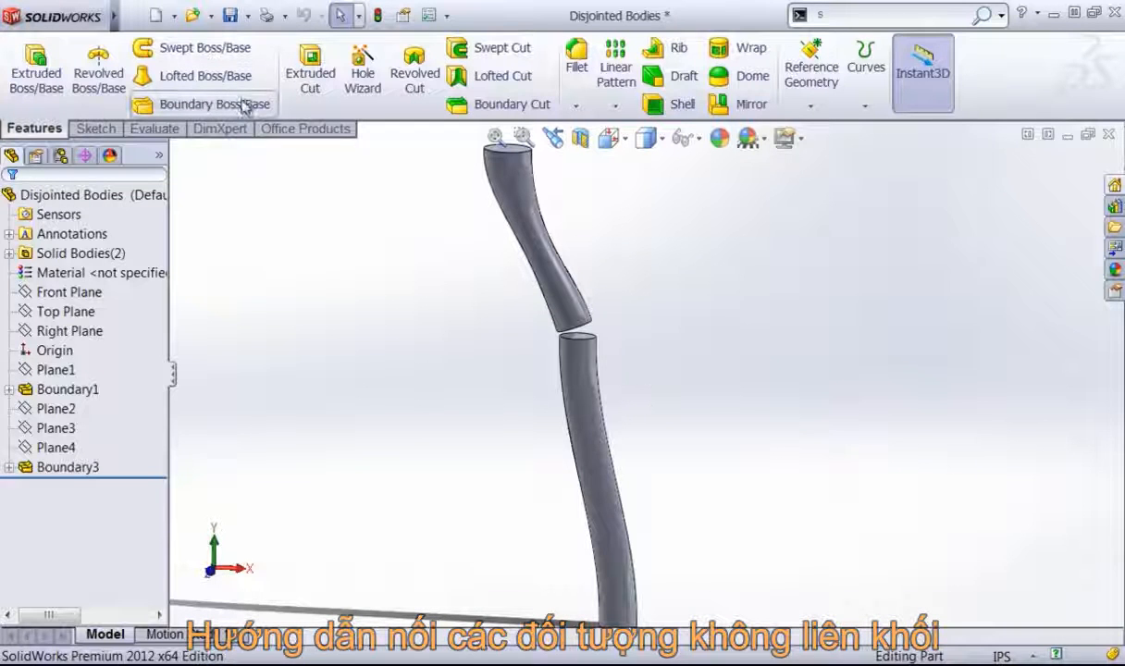
Step: Create a trial loft between the two tube end faces, then delete Loft1
click(206, 76)
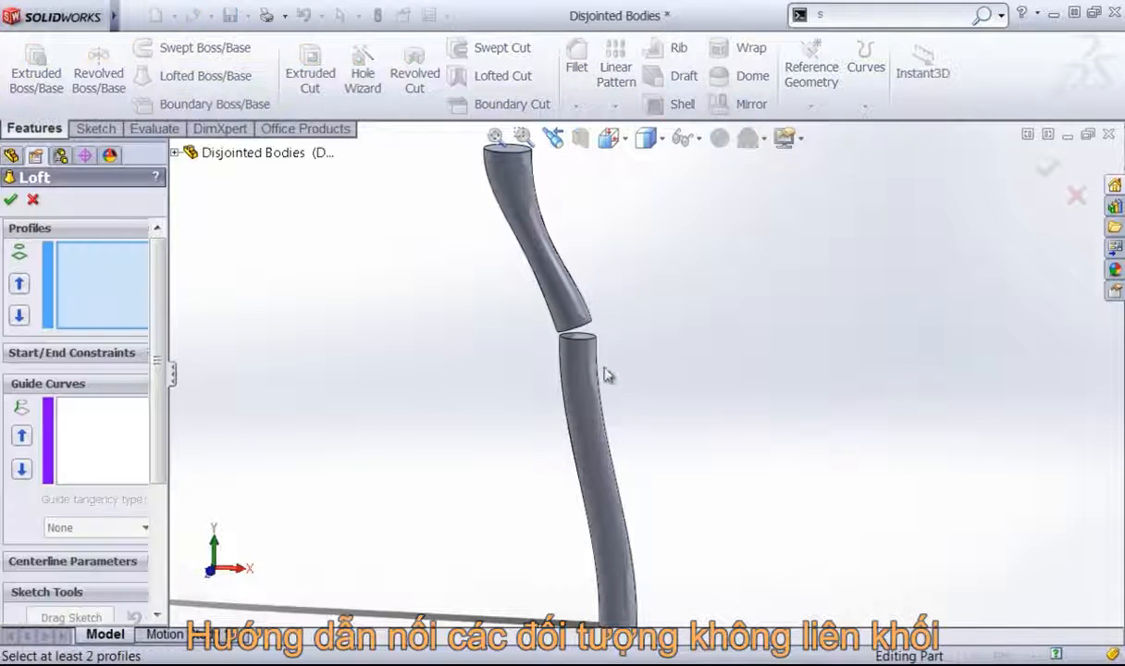
click(592, 357)
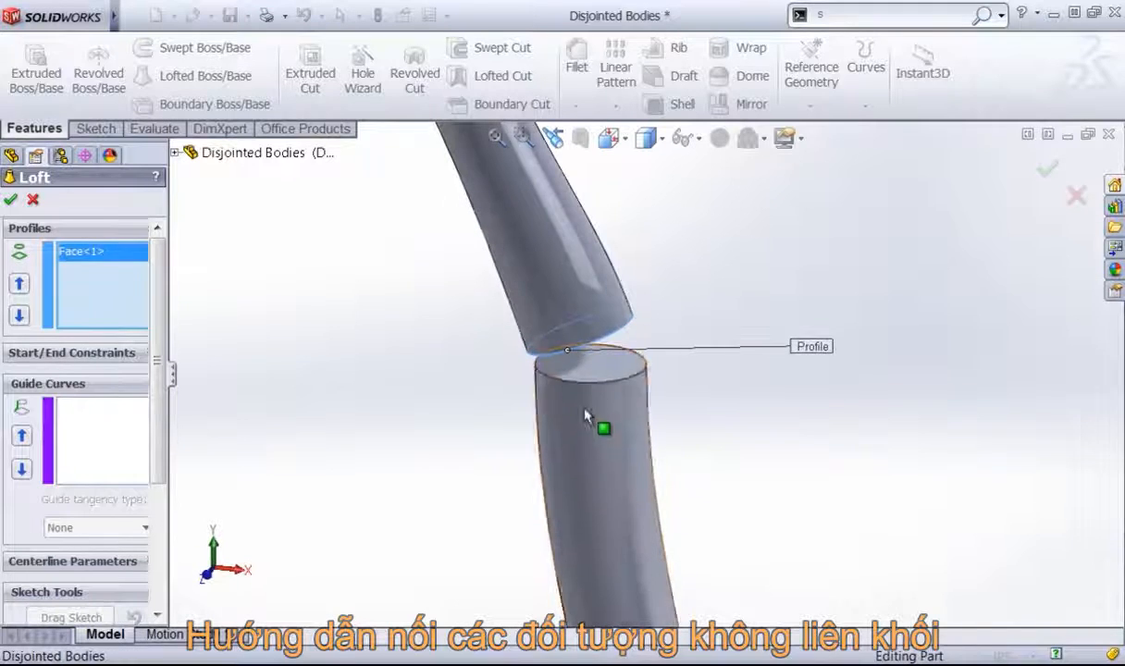
click(597, 375)
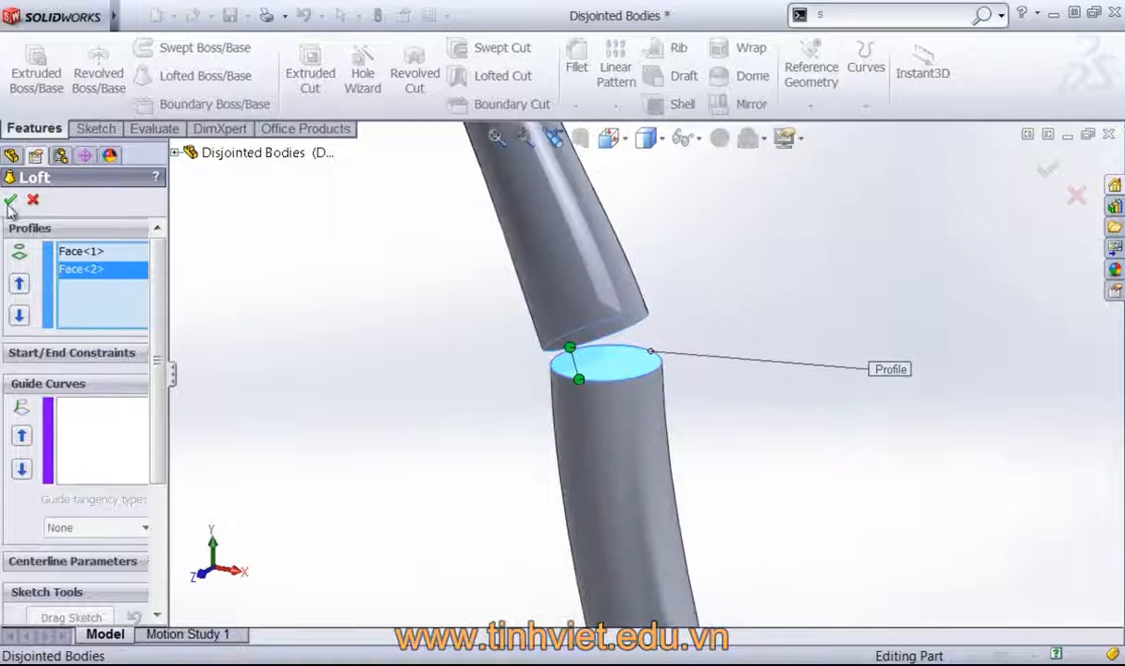
click(10, 201)
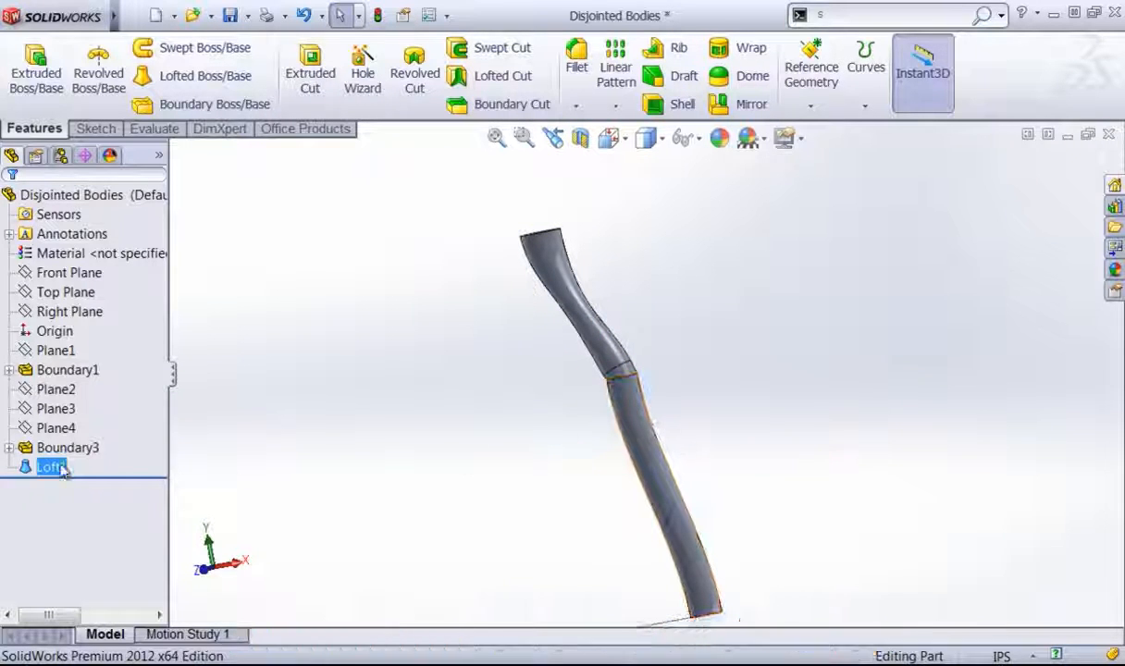
key(Delete)
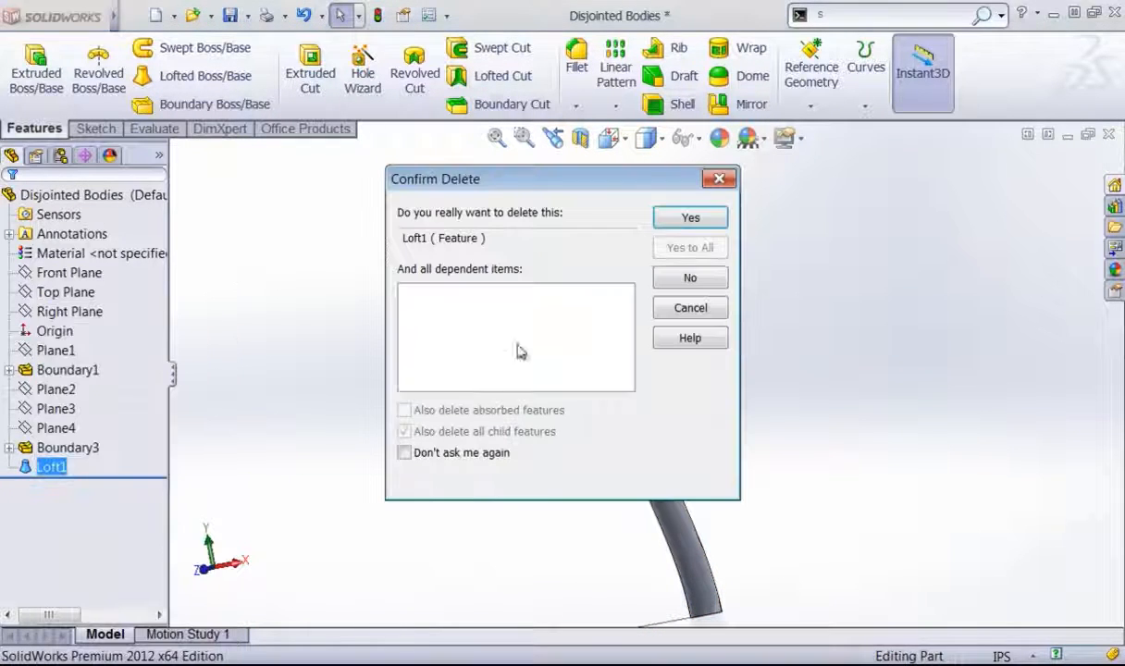
click(689, 217)
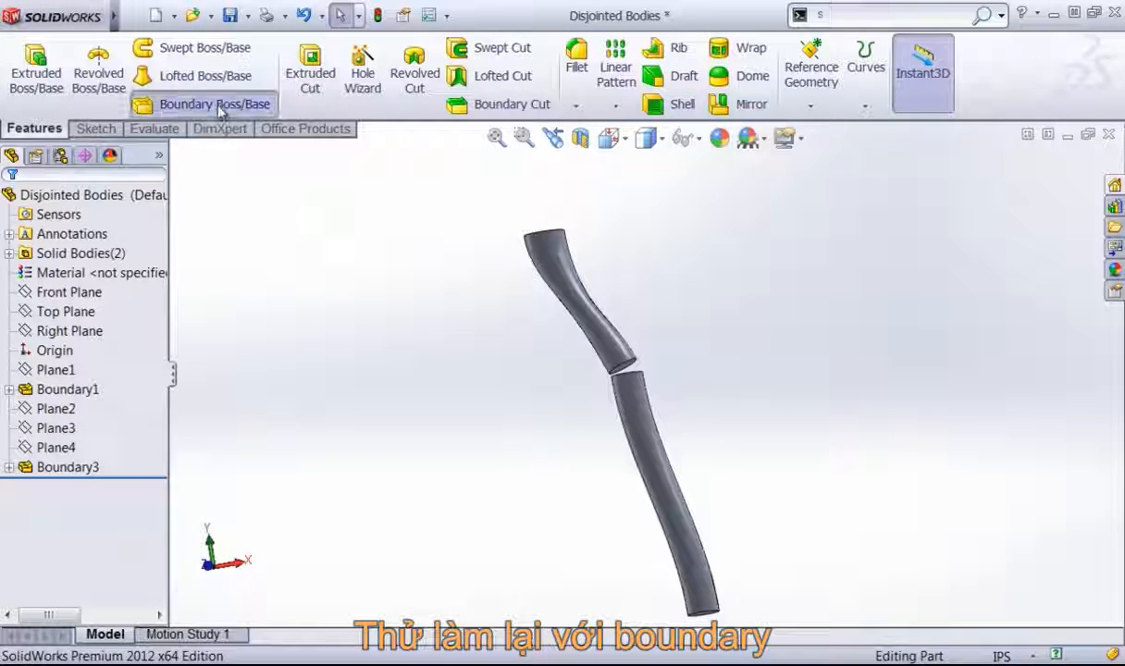
Step: Try a boundary between the tube ends with curvature-to-face ends, then cancel it
click(214, 104)
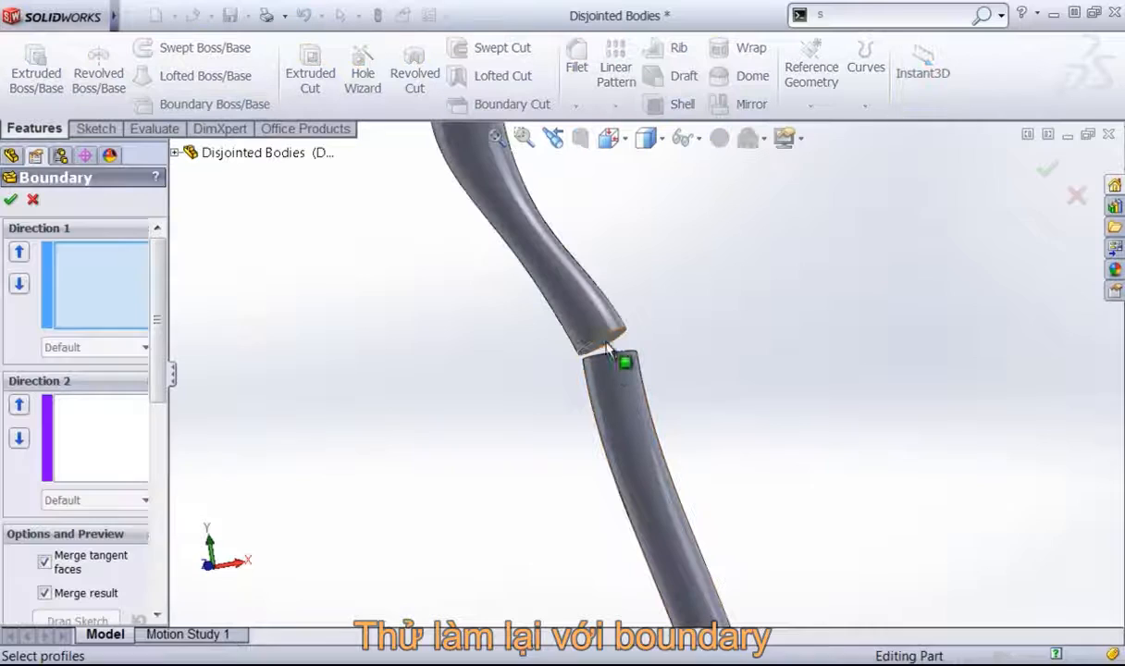
click(610, 346)
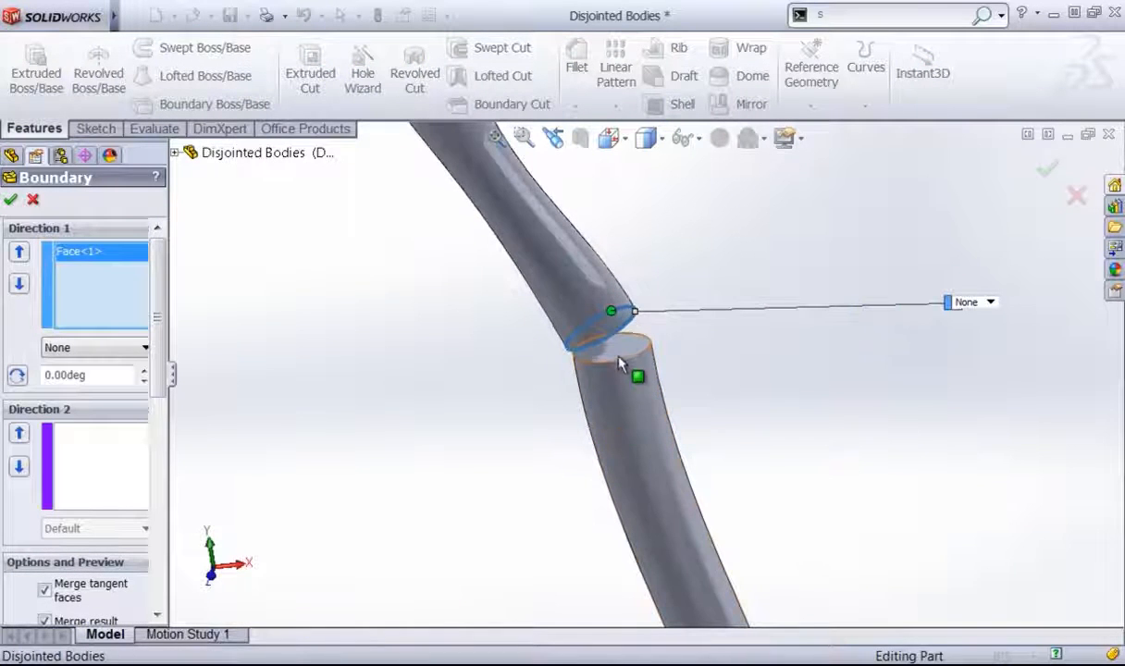
click(601, 349)
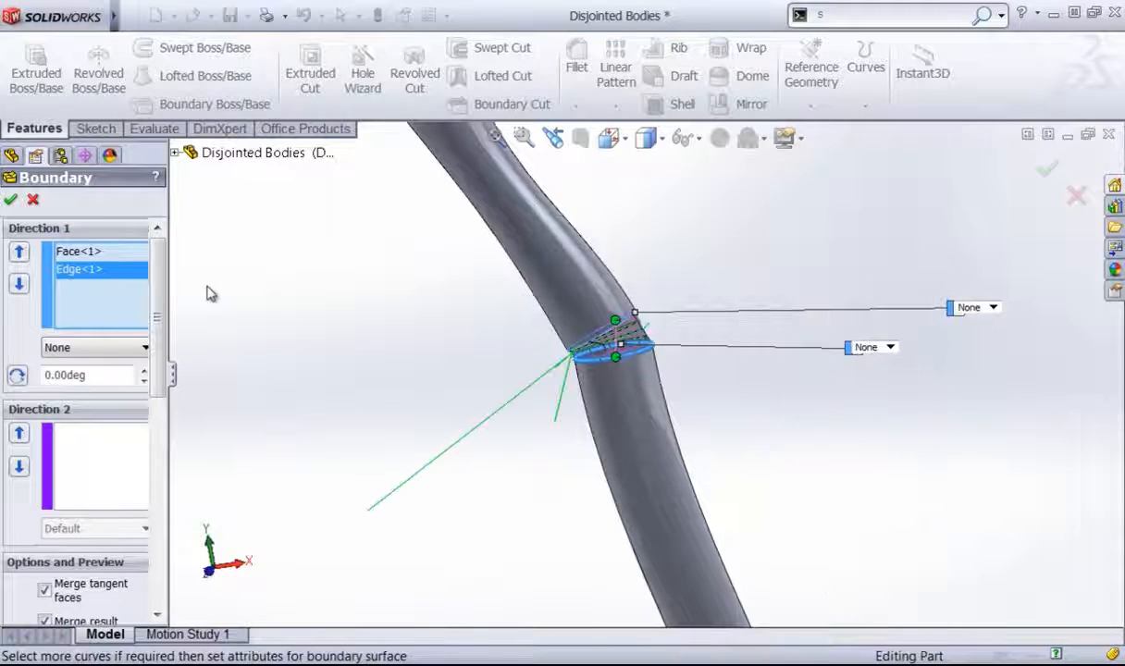
click(93, 347)
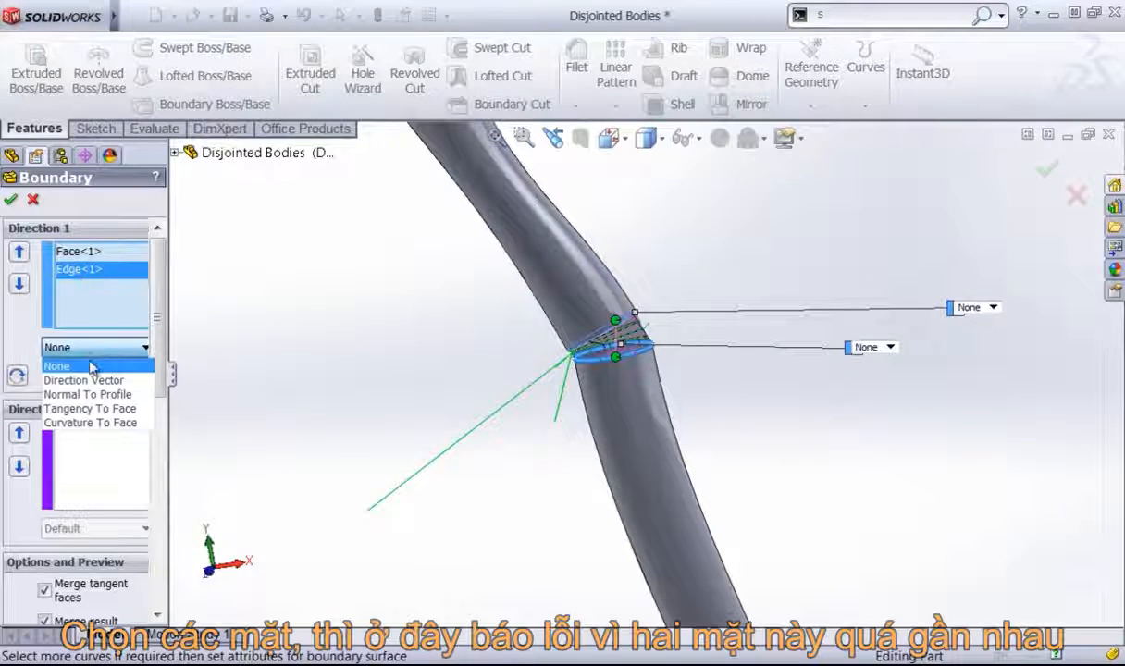
click(91, 422)
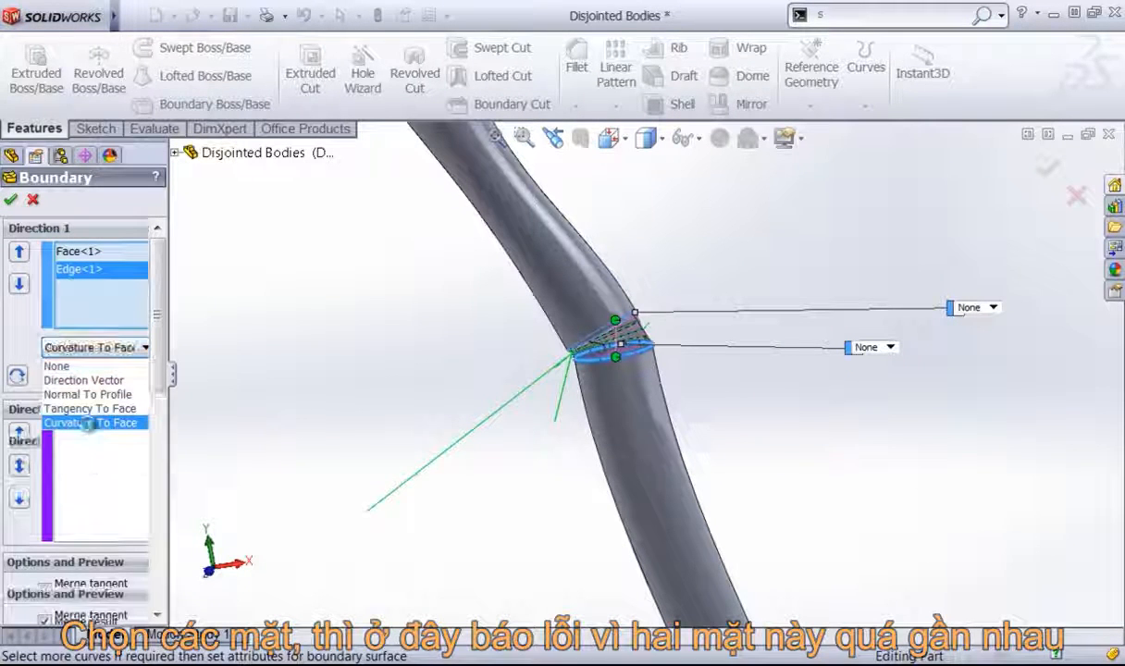
click(88, 422)
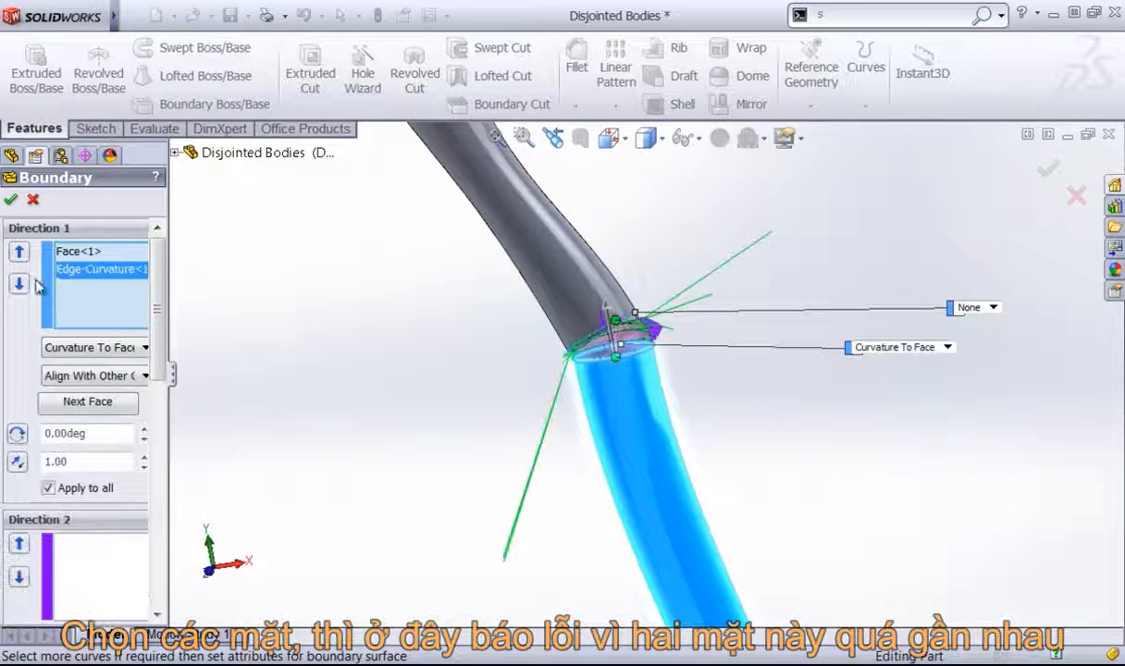
click(10, 200)
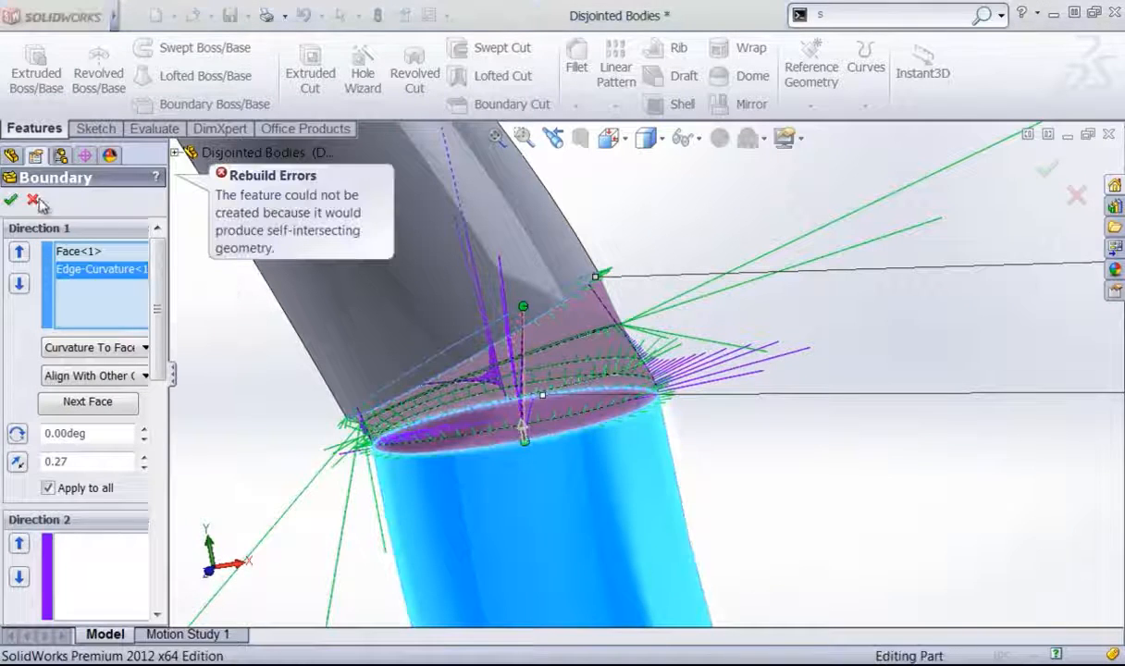
click(11, 200)
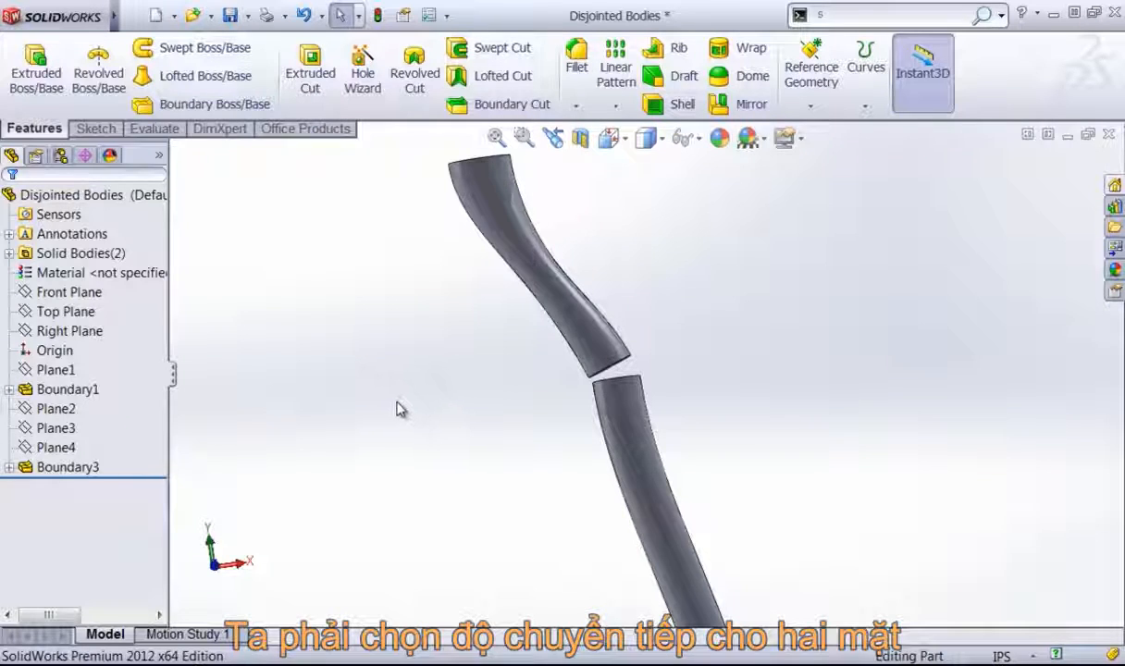
mouse_move(311, 380)
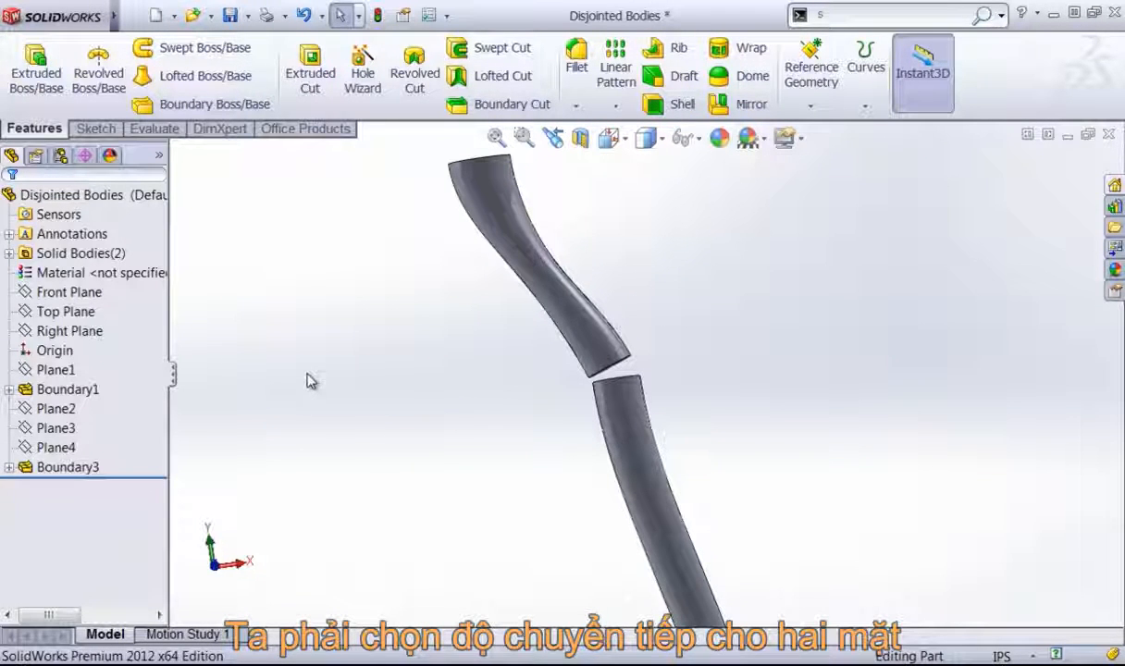
Step: Start a new sketch on the Front Plane, viewed normal to it
click(69, 330)
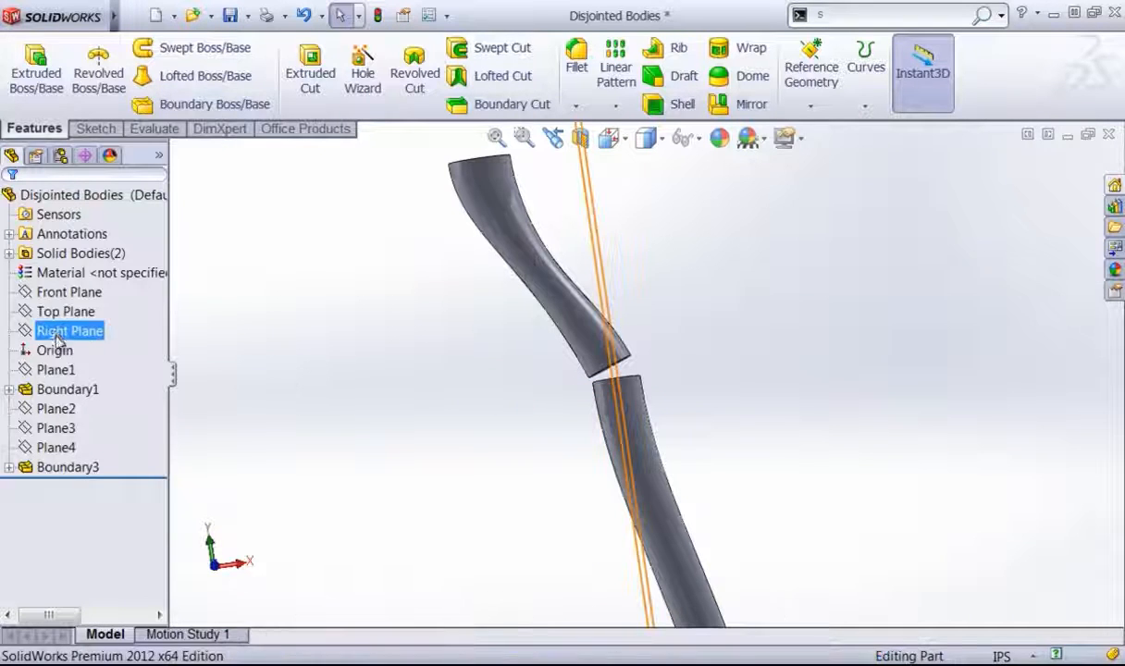
click(69, 291)
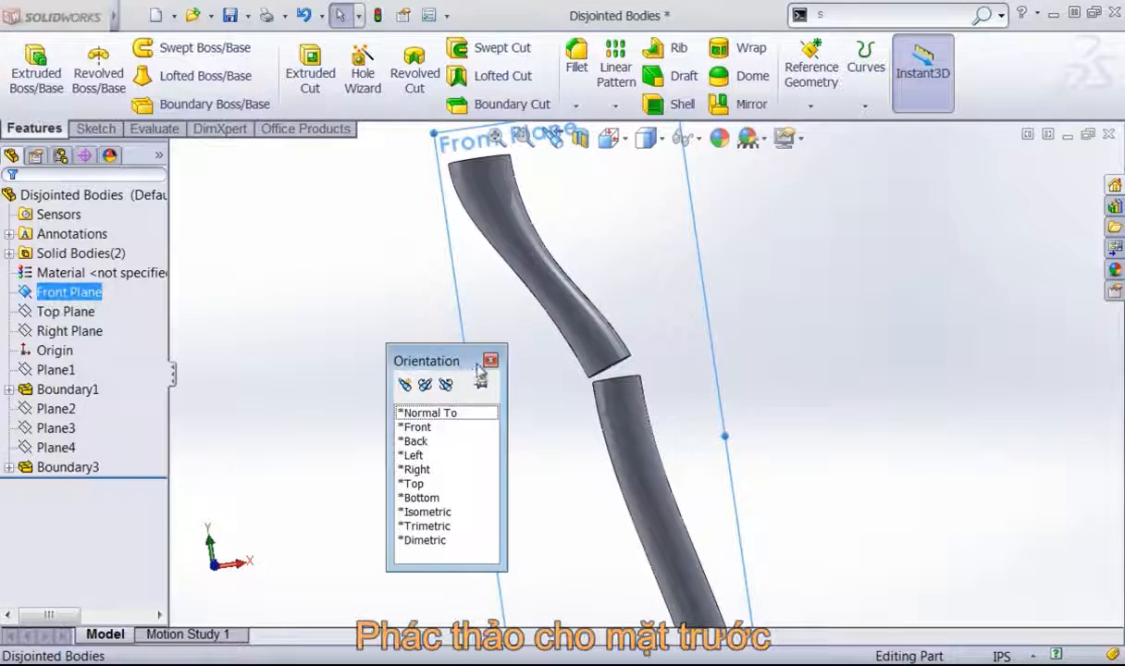
click(428, 413)
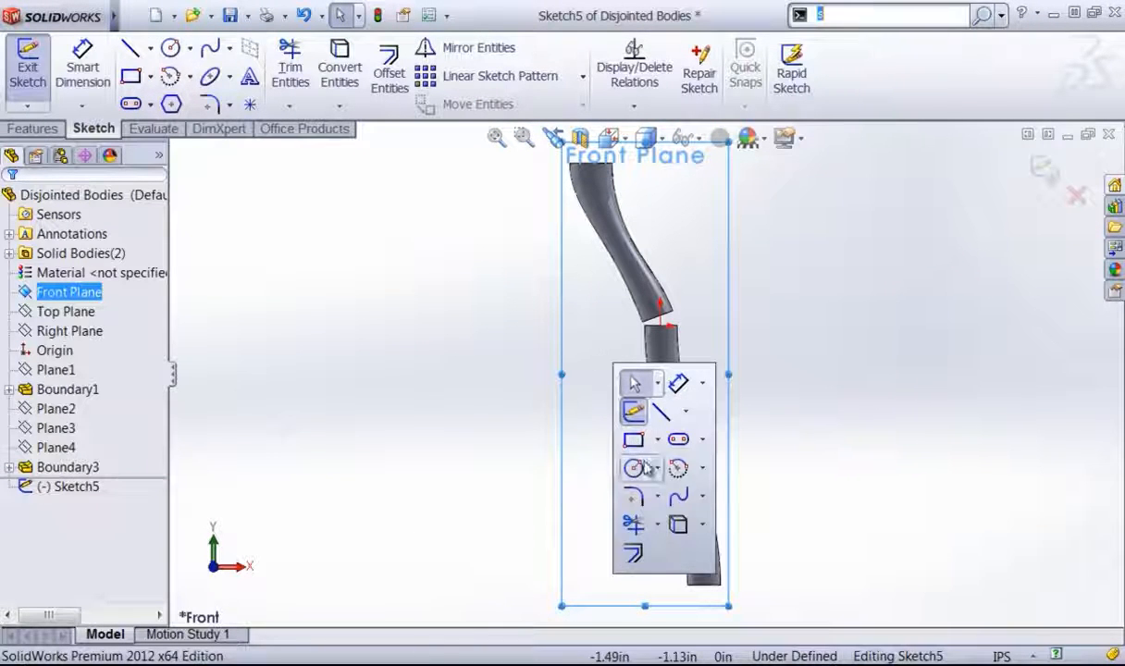
Step: Draw a center rectangle around the gap between the two tube ends
click(634, 439)
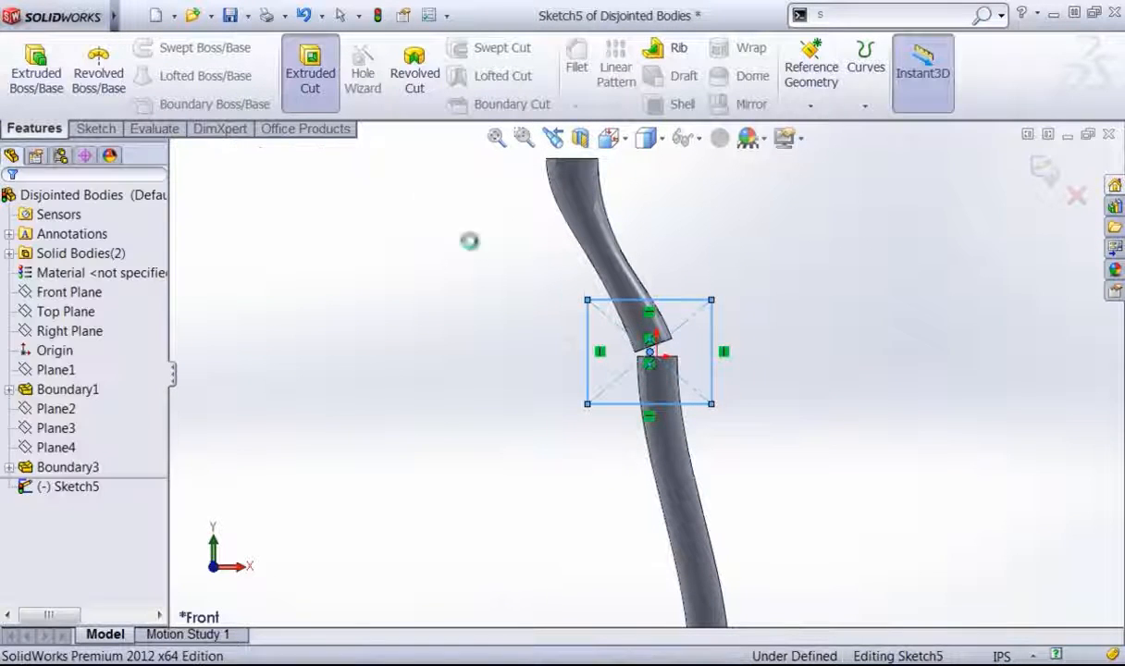
Step: Extrude-cut the rectangle Through All to remove the tube material at the gap
click(310, 73)
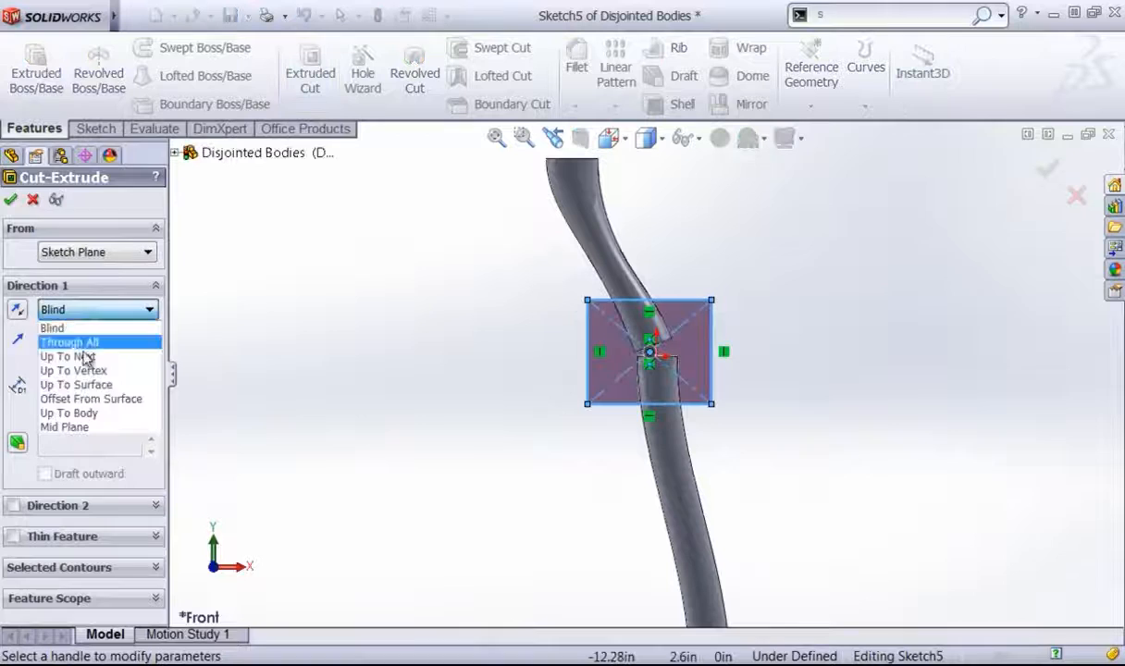
click(64, 426)
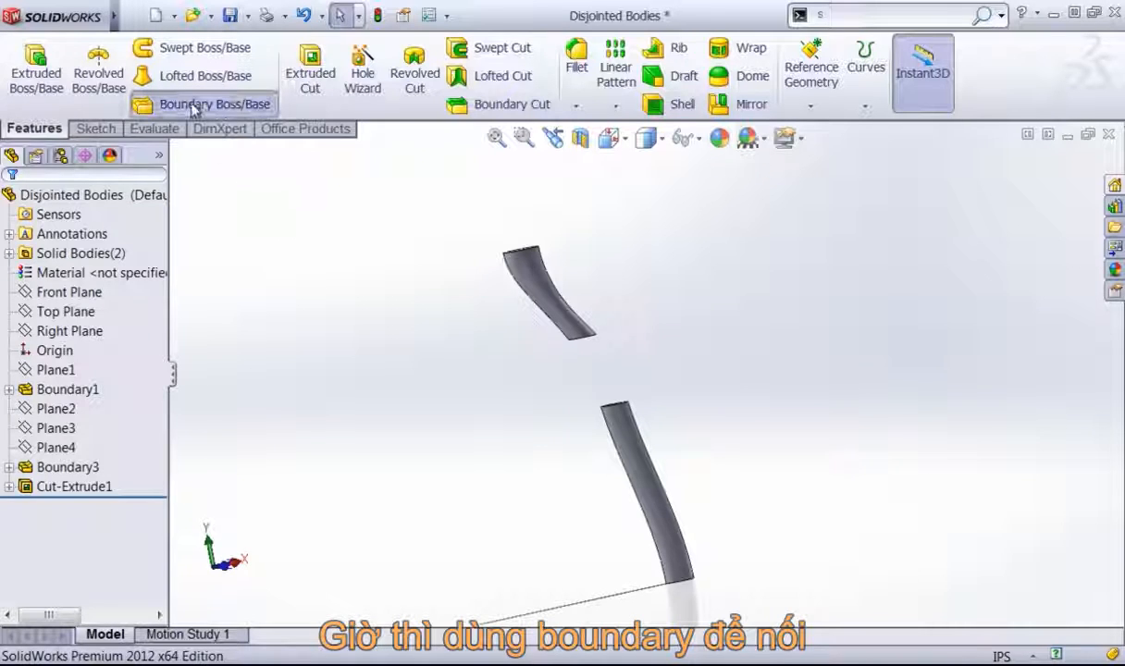
Step: Preview a boundary between the cut end faces, both set to Curvature To Face
click(216, 104)
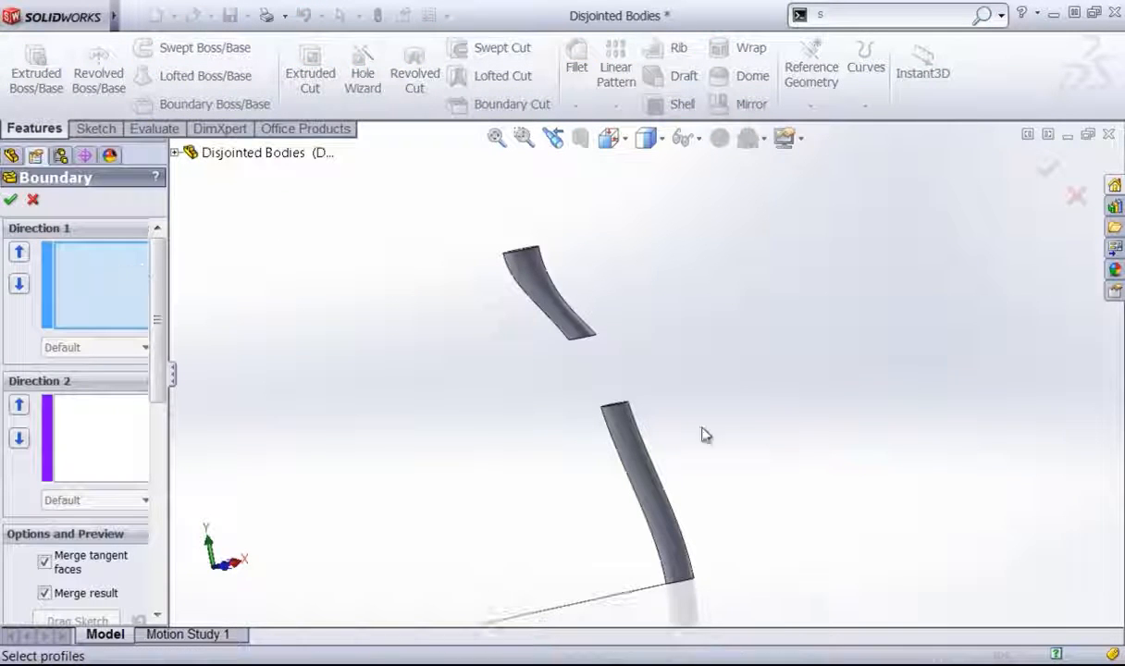
click(571, 317)
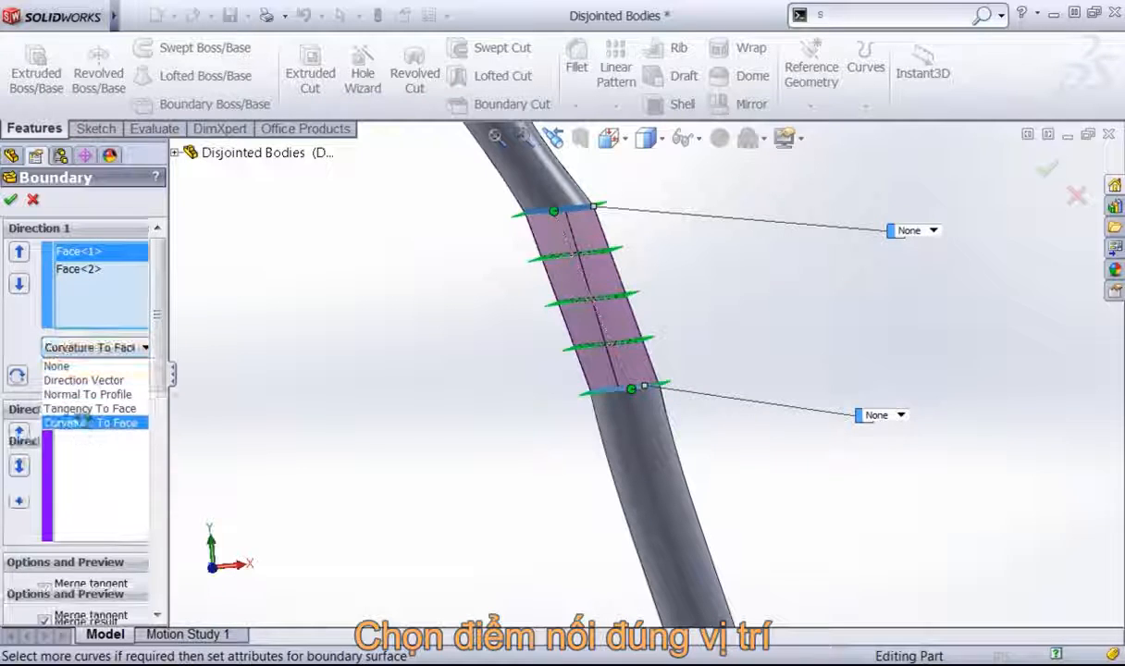
click(88, 422)
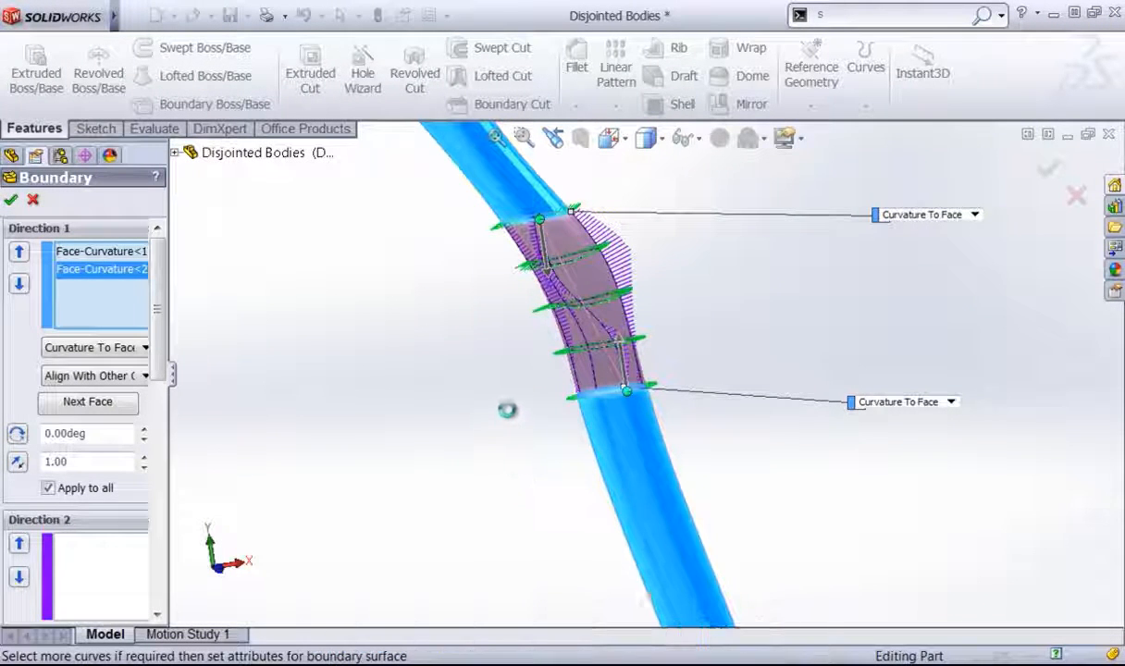
Step: Accept the boundary, creating Boundary6 as one continuous curved tube
click(10, 199)
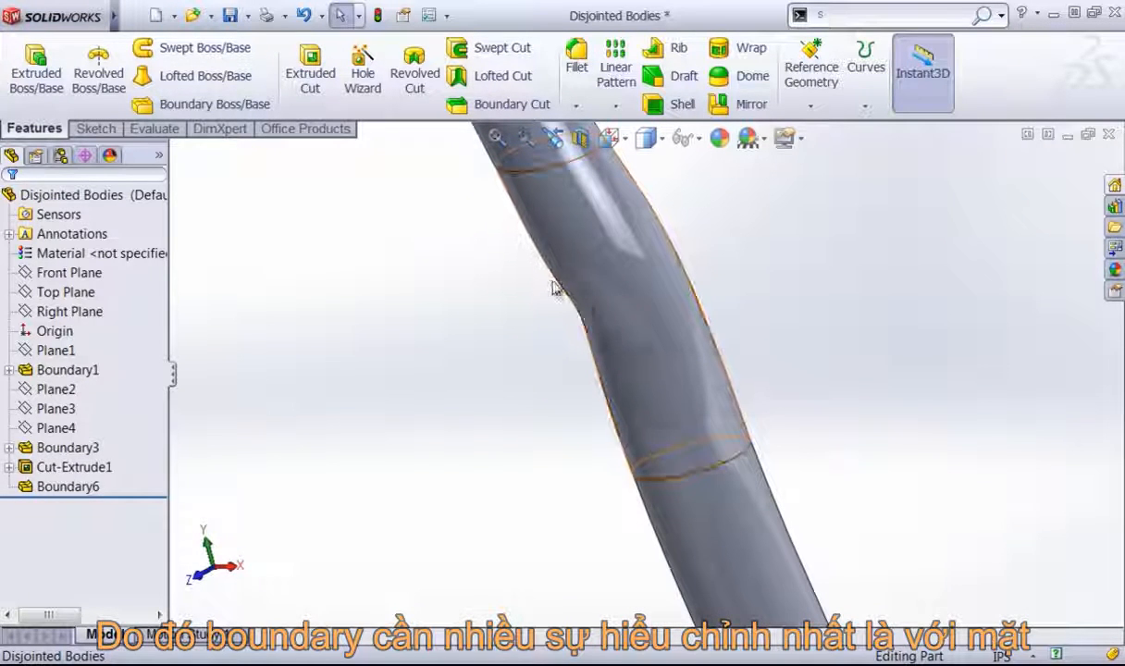
Step: Edit Boundary6 to set its end curvature weight to 0.98
right_click(68, 487)
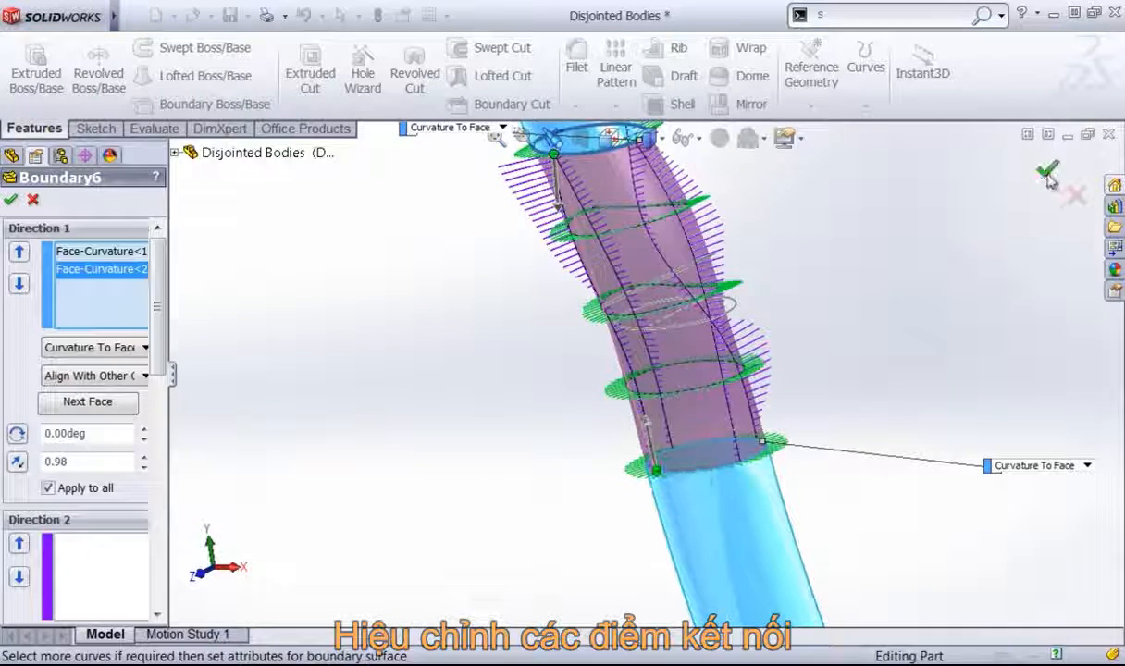
click(1046, 173)
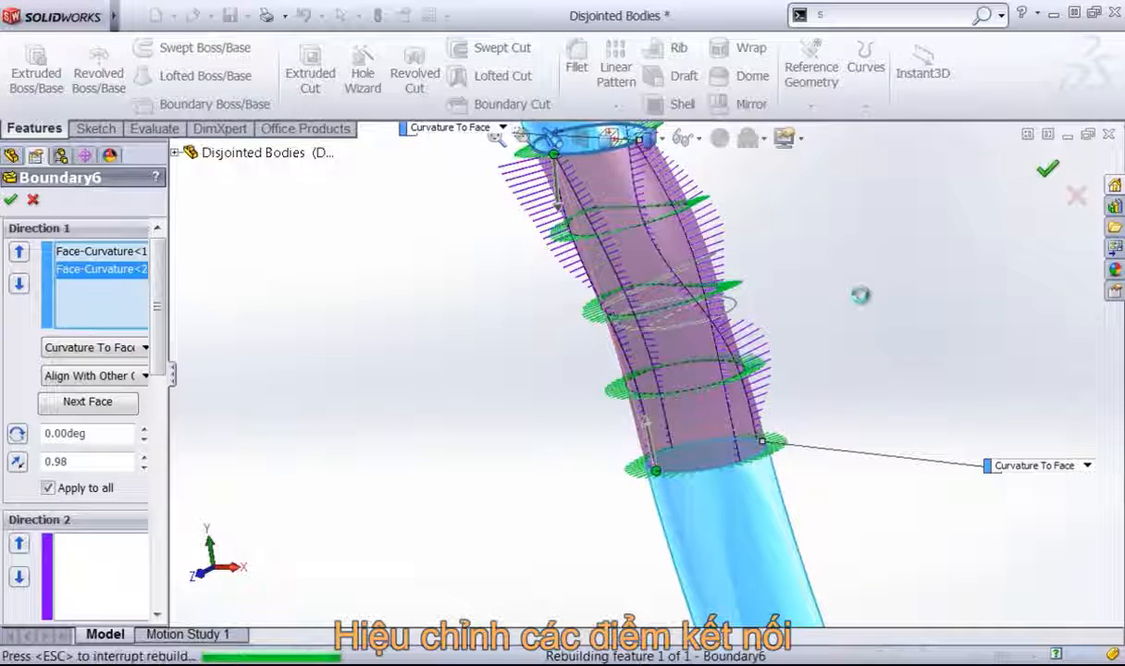